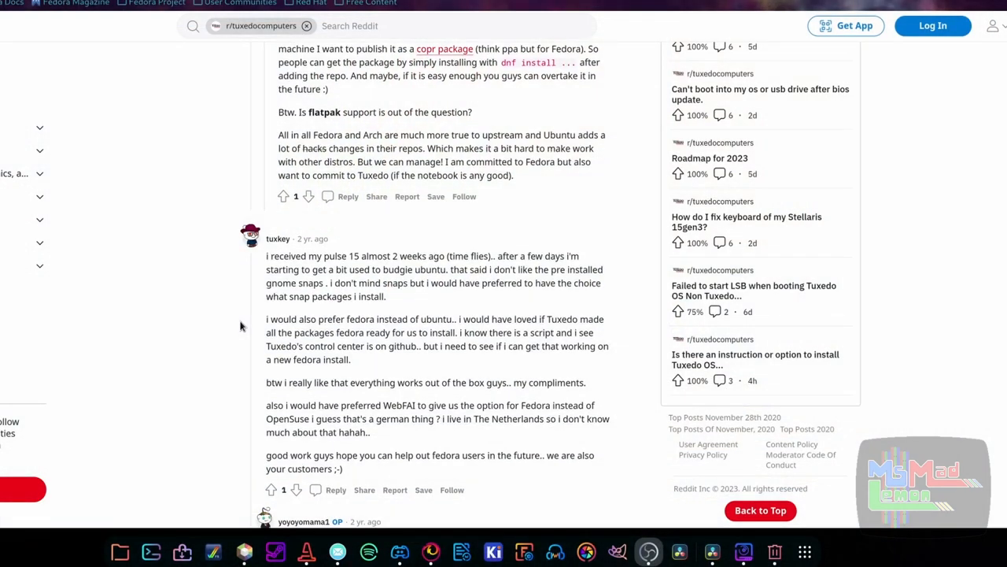
Scroll the Fedora thread past tuxkey's and the OP's comments to the Tuxedo Control Center package replies
{"action": "scroll", "scroll_direction": "down", "scroll_amount": 3}
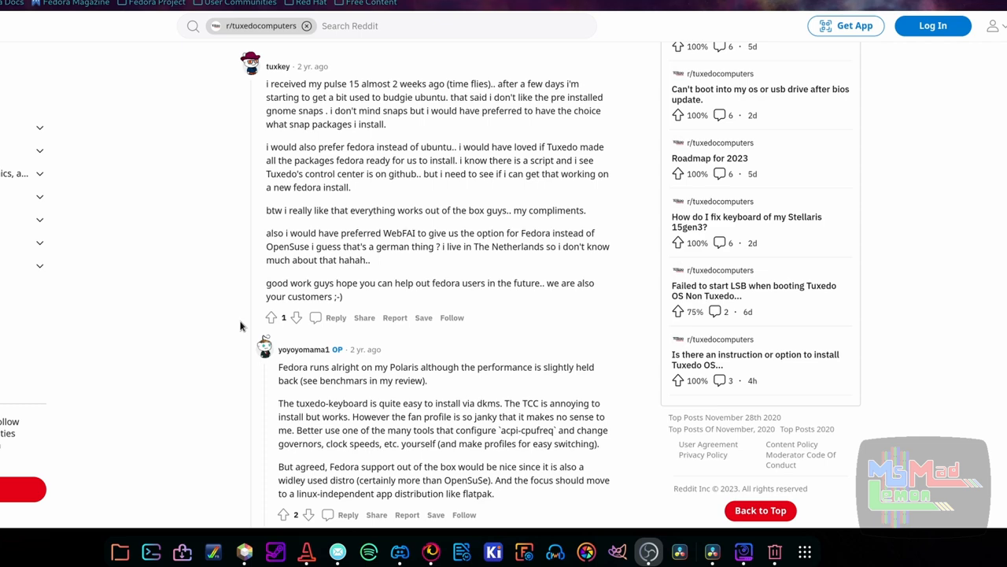
{"action": "scroll", "scroll_direction": "down", "scroll_amount": 3}
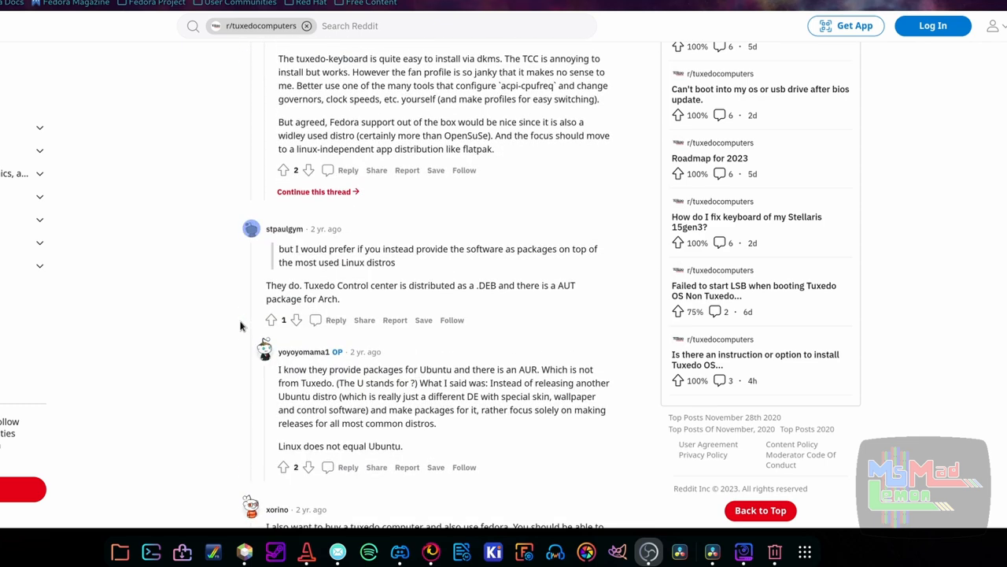
{"action": "scroll", "scroll_direction": "down", "scroll_amount": 3}
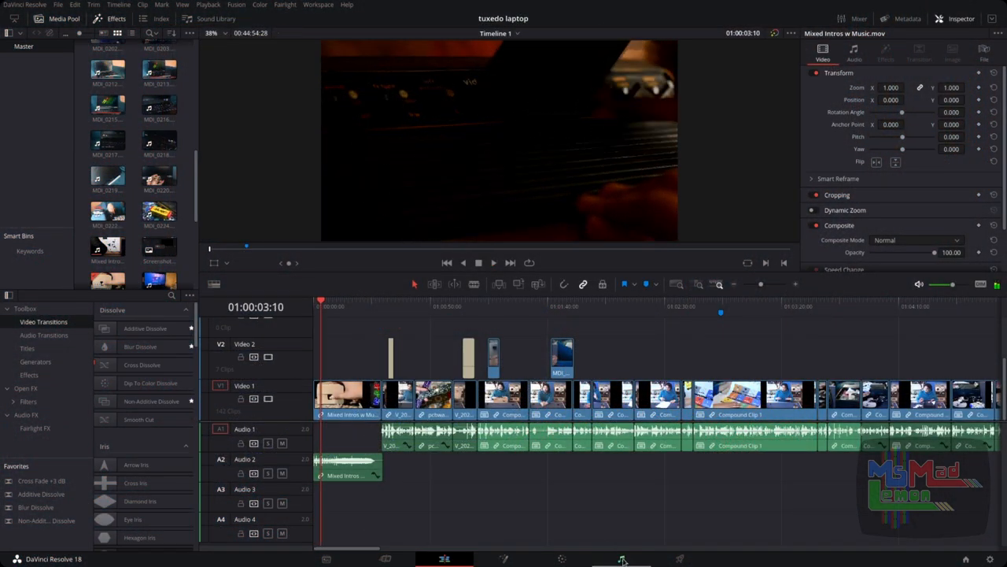
Review the Audio 2 dynamics on the Fairlight page, then switch to the Color page
{"action": "left_click", "coordinate": [621, 558]}
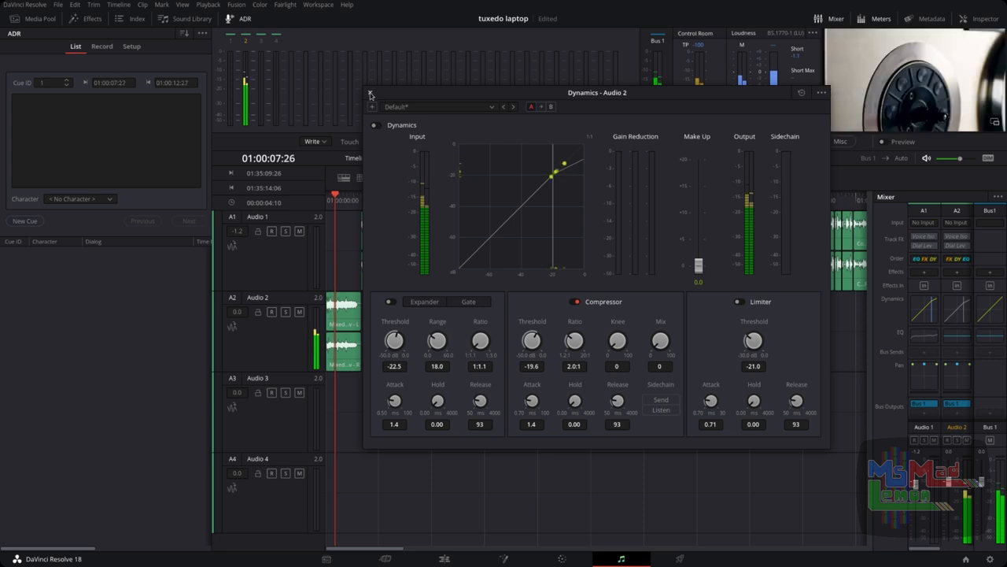
{"action": "left_click", "coordinate": [371, 93]}
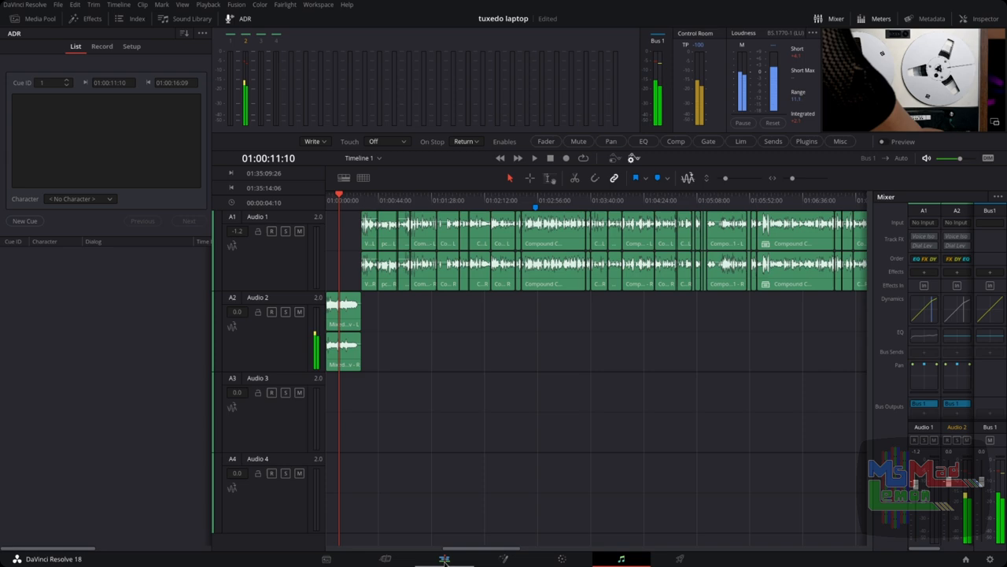
{"action": "left_click", "coordinate": [444, 559]}
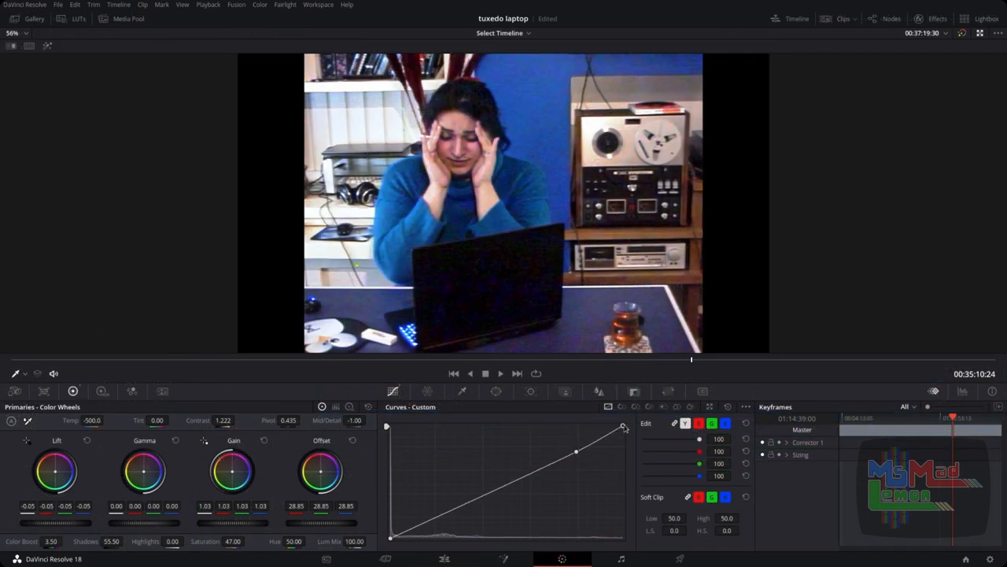
Return to the r/tuxedocomputers thread at the Tuxedo Control Center GitHub reply
{"action": "left_click_drag", "start_coordinate": [621, 428], "coordinate": [621, 480]}
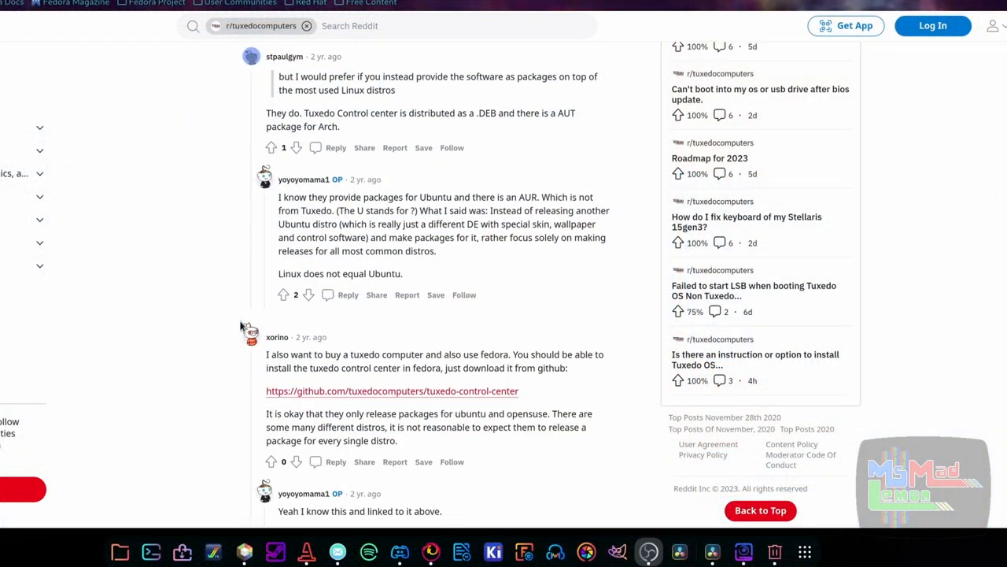
{"action": "scroll", "scroll_direction": "down", "scroll_amount": 3}
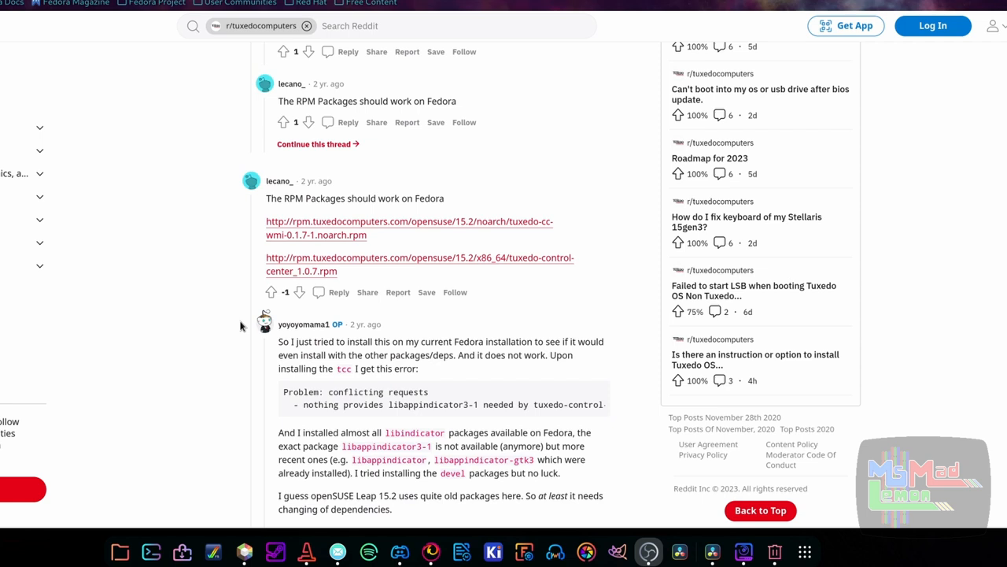
{"action": "mouse_move", "coordinate": [230, 343]}
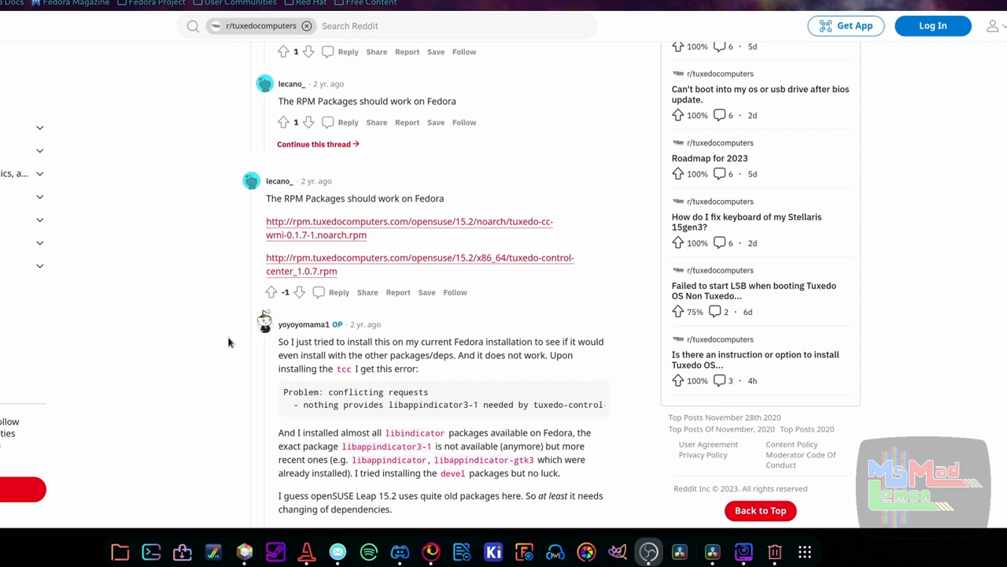